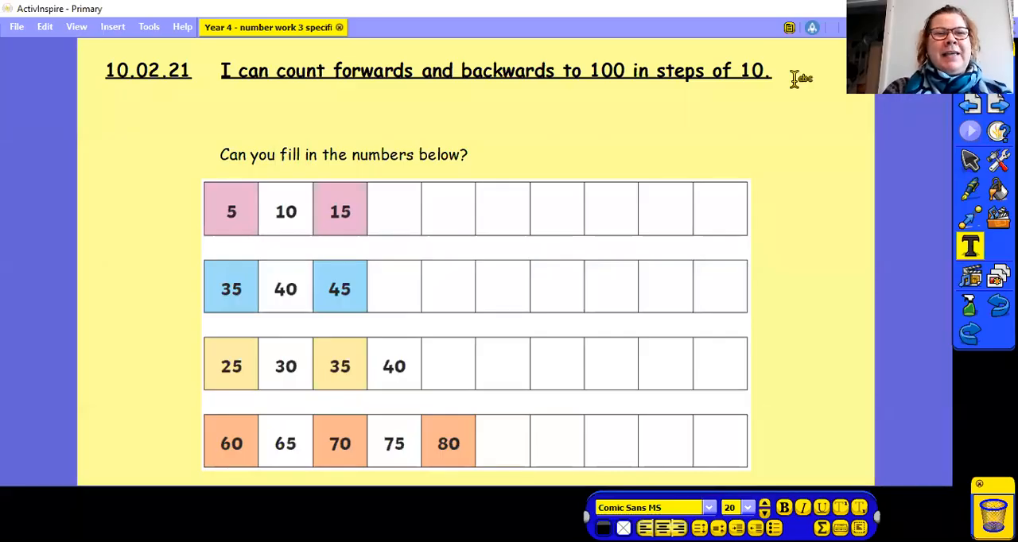
pyautogui.moveTo(871, 417)
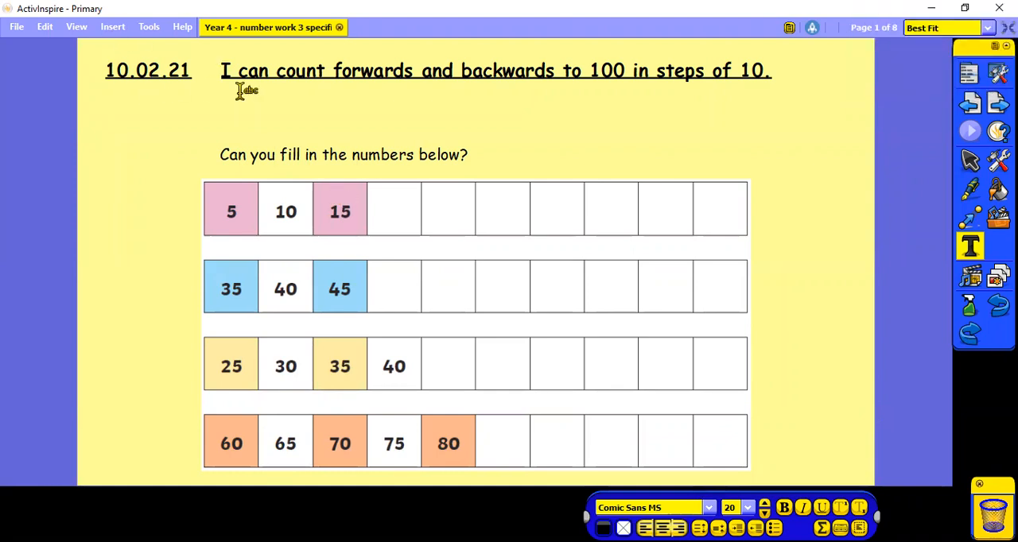
pyautogui.moveTo(632, 92)
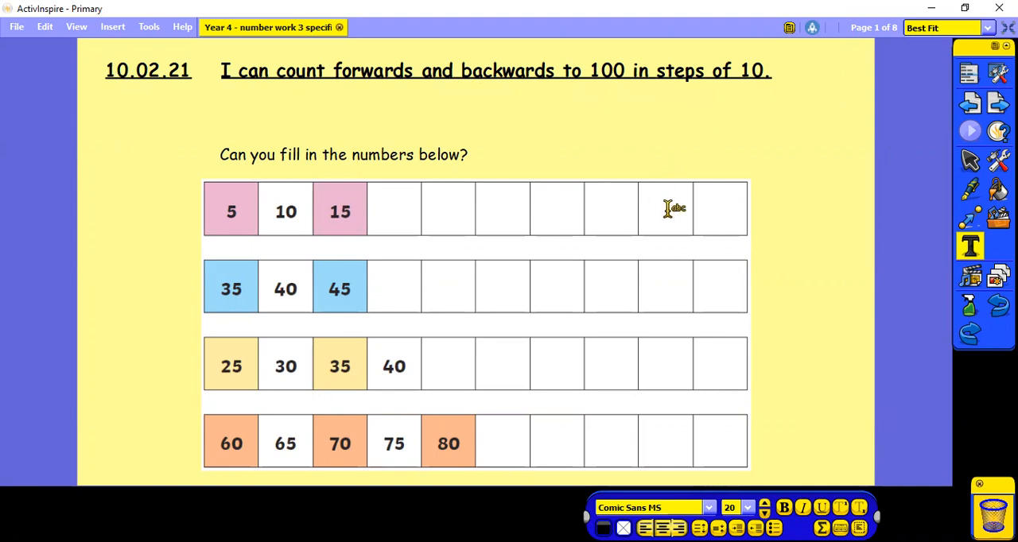
pyautogui.moveTo(667, 167)
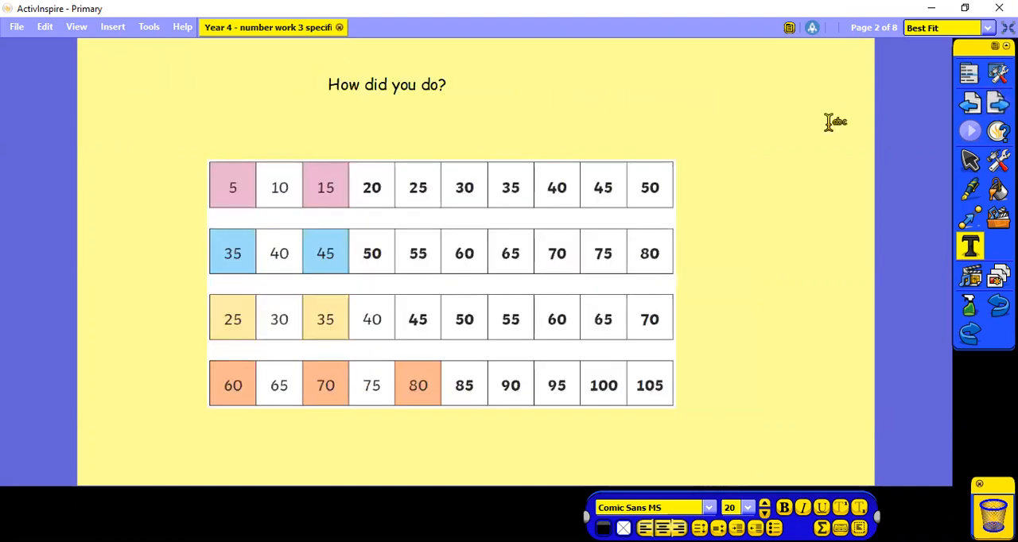
pyautogui.moveTo(485, 203)
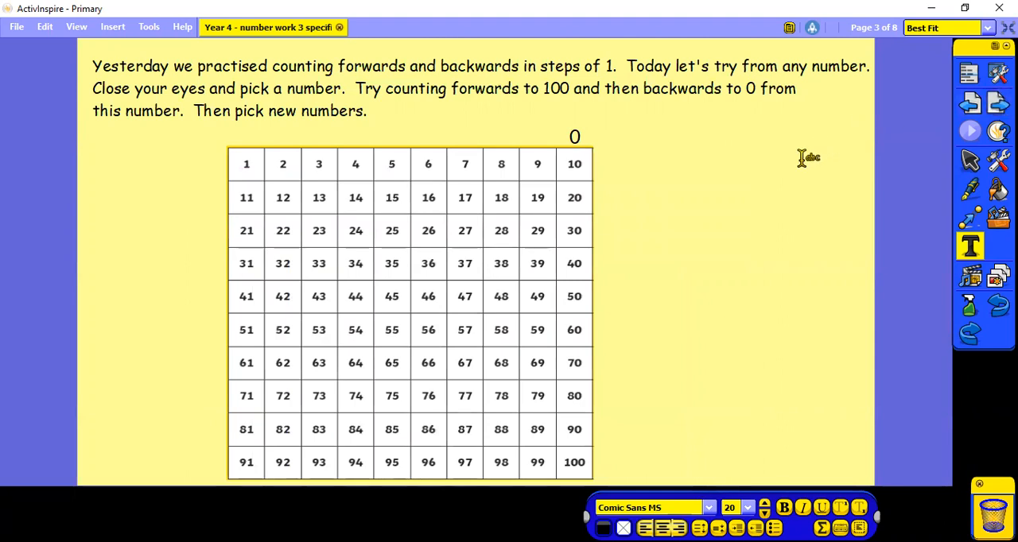
pyautogui.moveTo(417, 281)
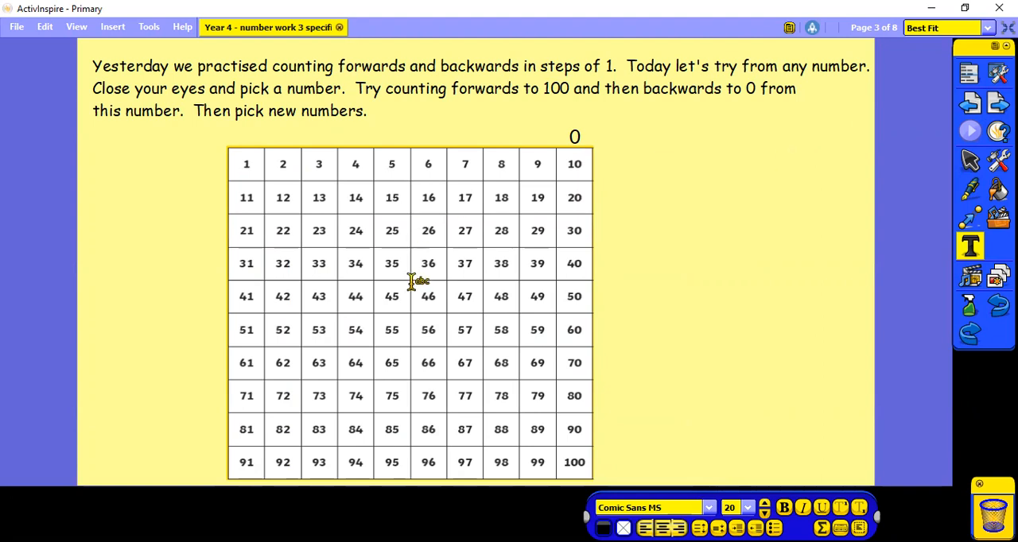
pyautogui.moveTo(428, 256)
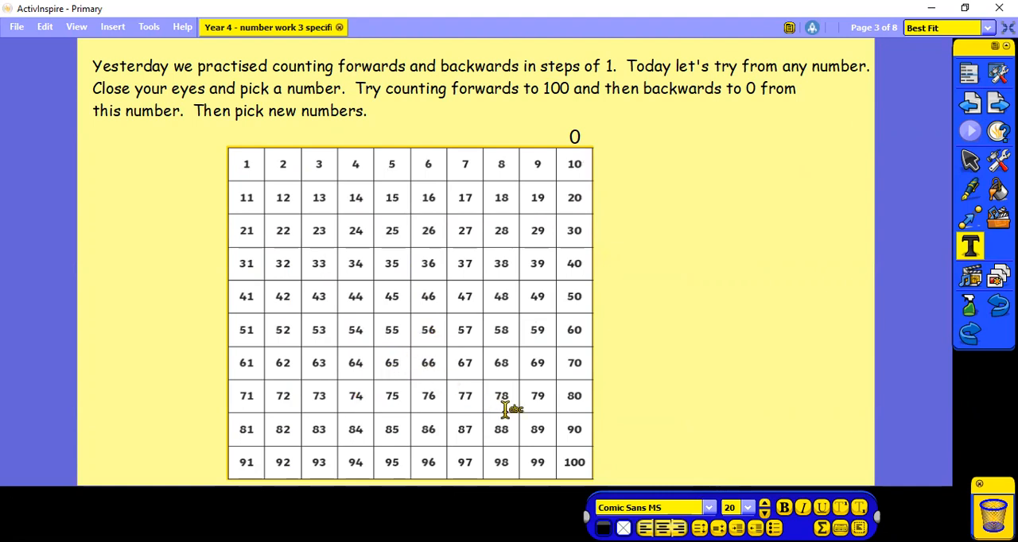
pyautogui.moveTo(414, 362)
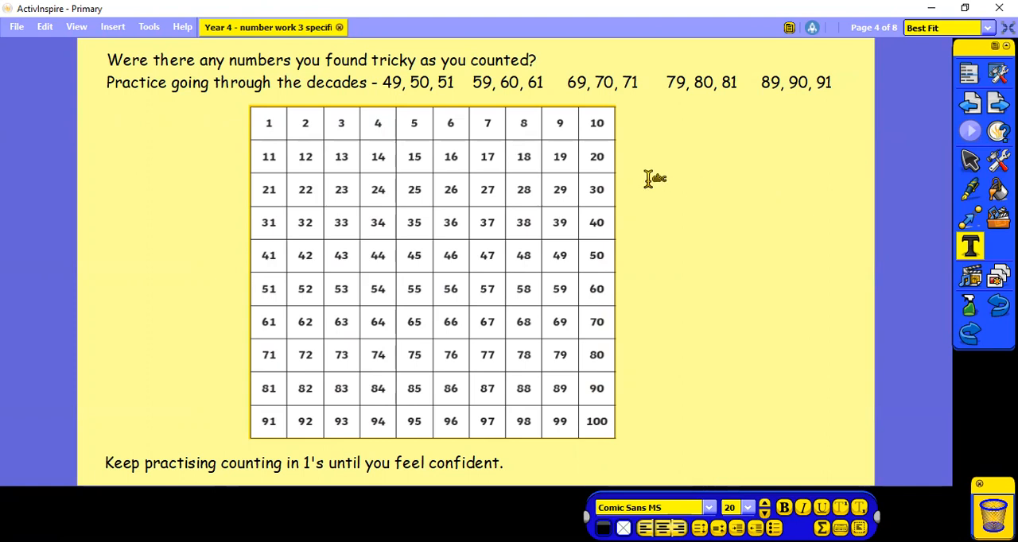
pyautogui.moveTo(433, 96)
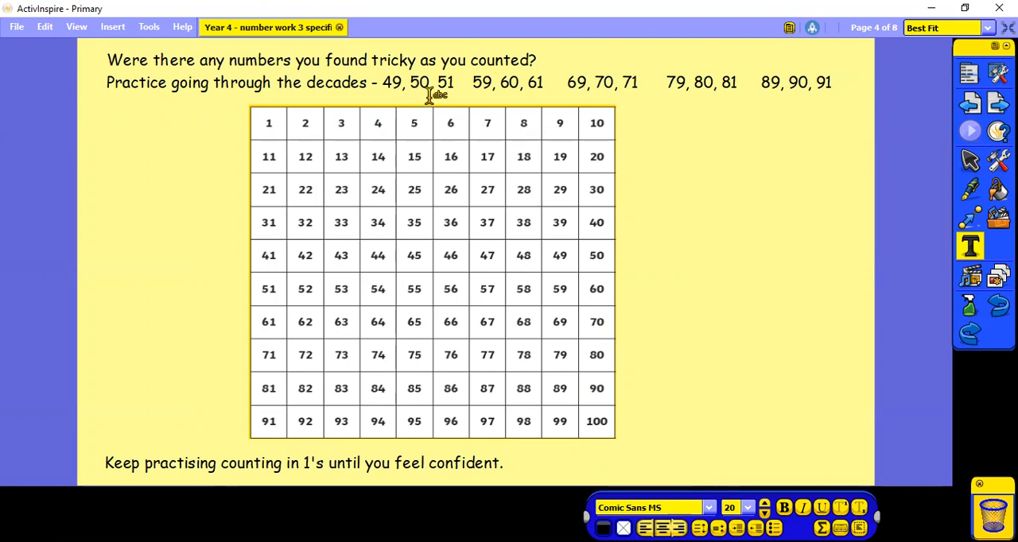
pyautogui.moveTo(511, 91)
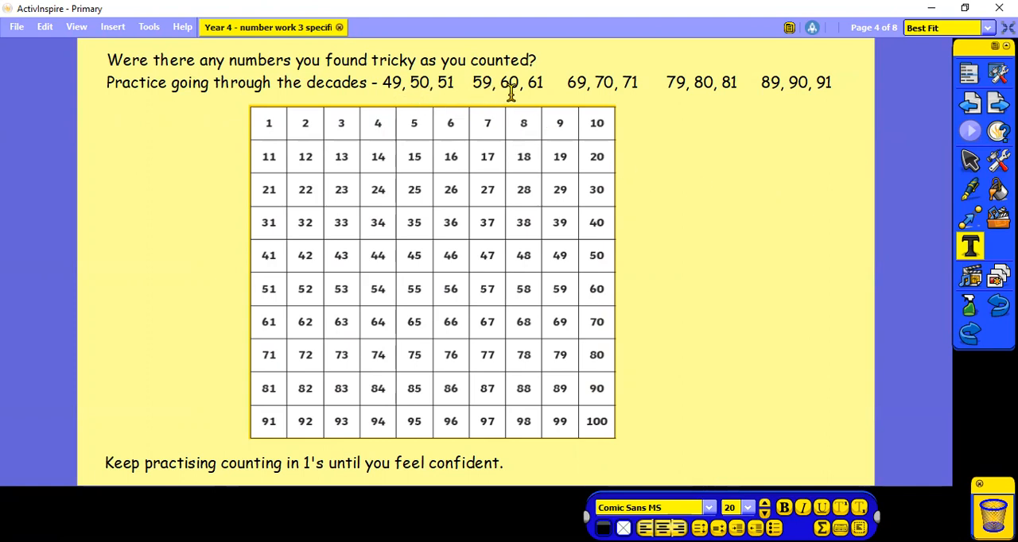
pyautogui.moveTo(597, 87)
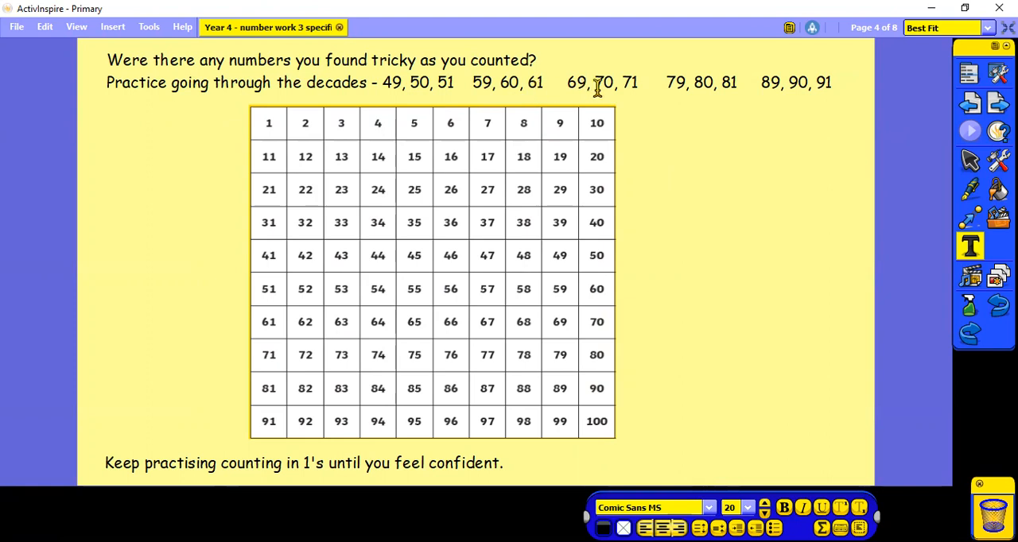
pyautogui.moveTo(675, 90)
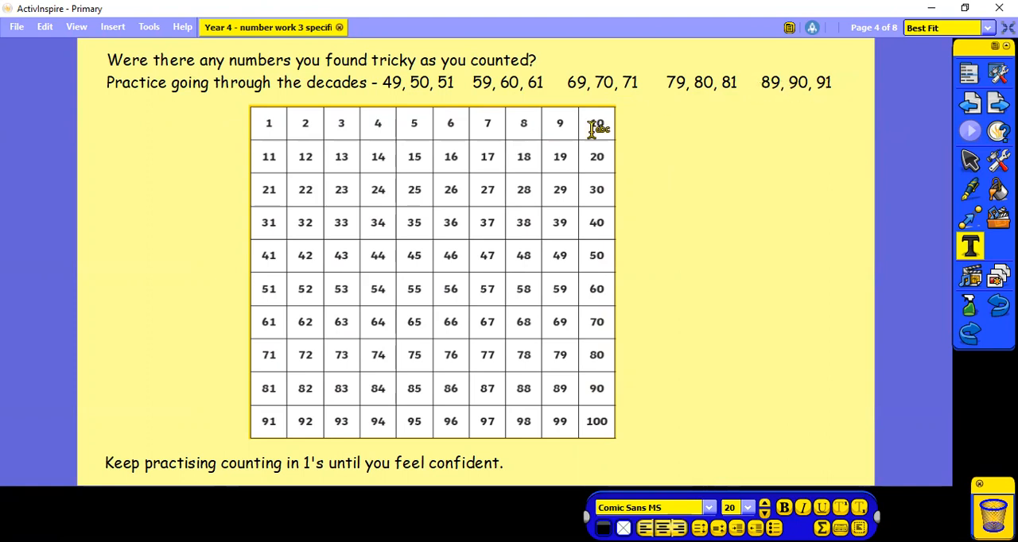
pyautogui.moveTo(600, 184)
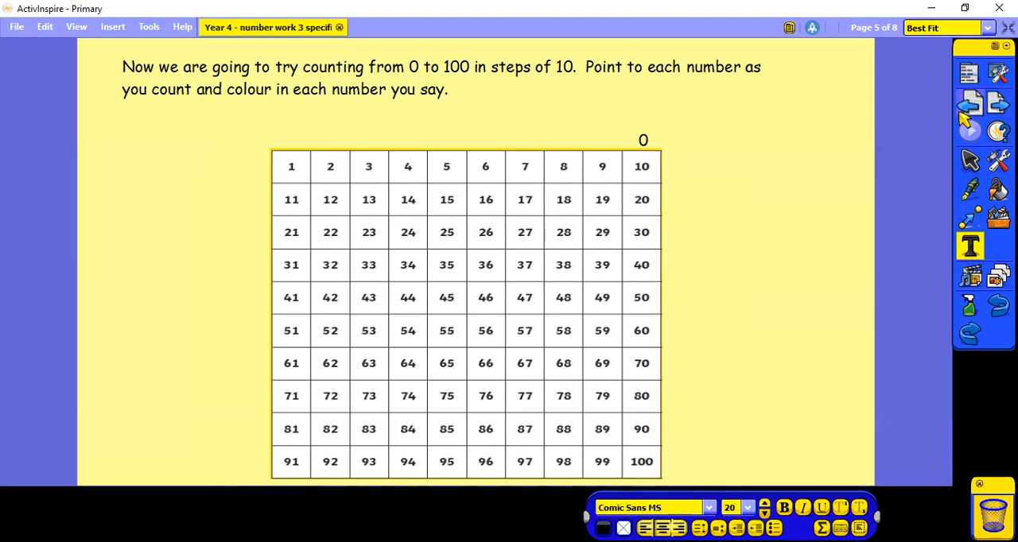
pyautogui.moveTo(998, 103)
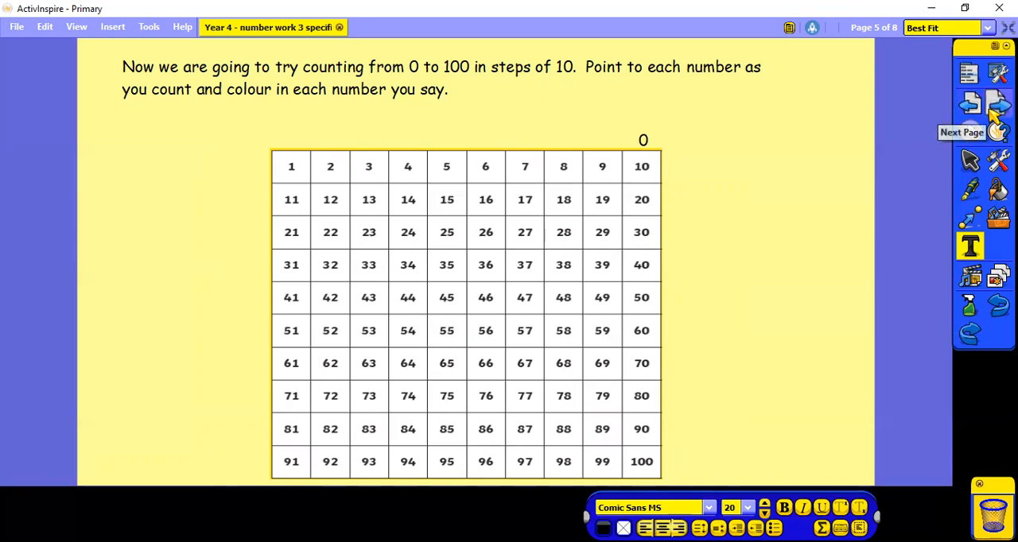
# - Advance to page 6, showing the tens 10 to 100 coloured as answers
pyautogui.click(999, 106)
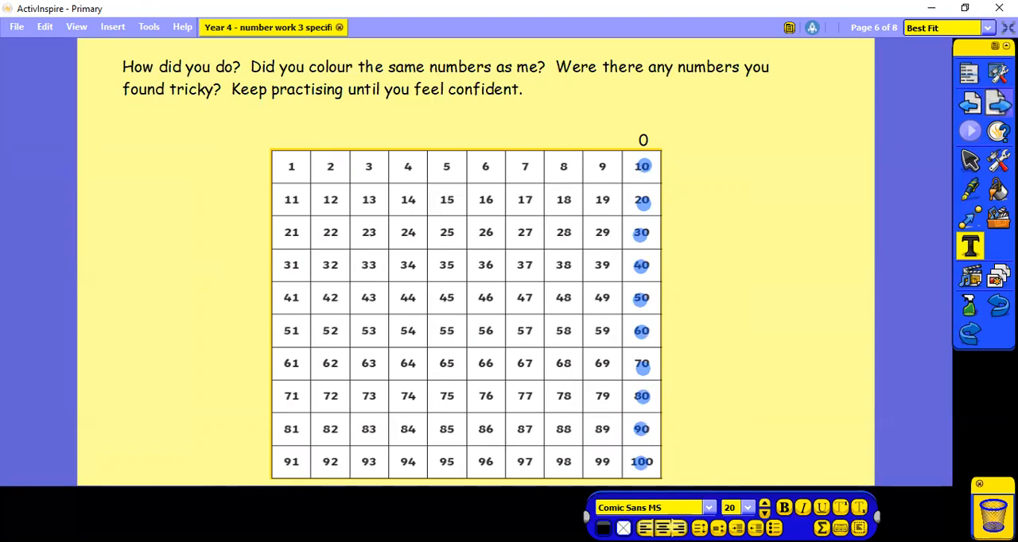
pyautogui.moveTo(791, 186)
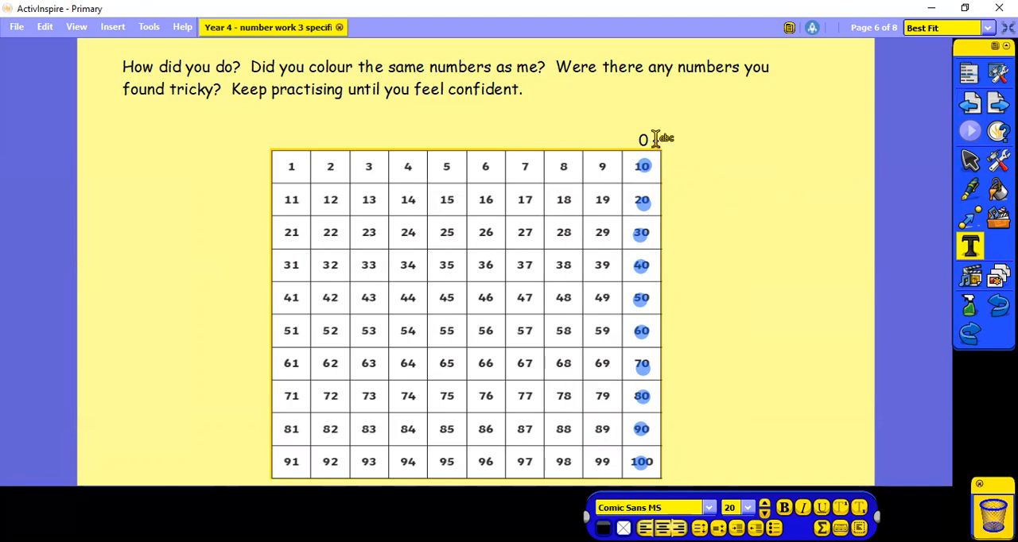
pyautogui.moveTo(651, 188)
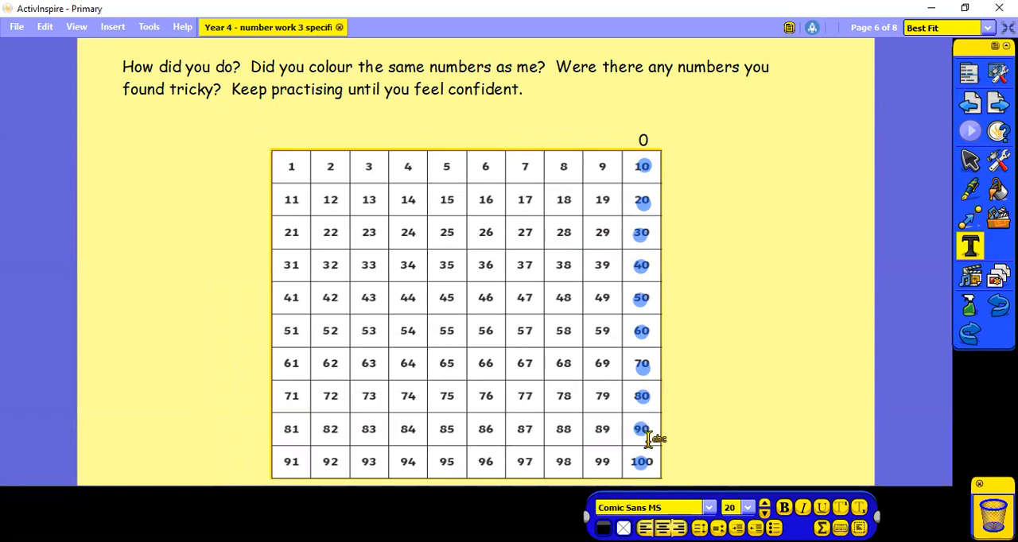
pyautogui.moveTo(646, 457)
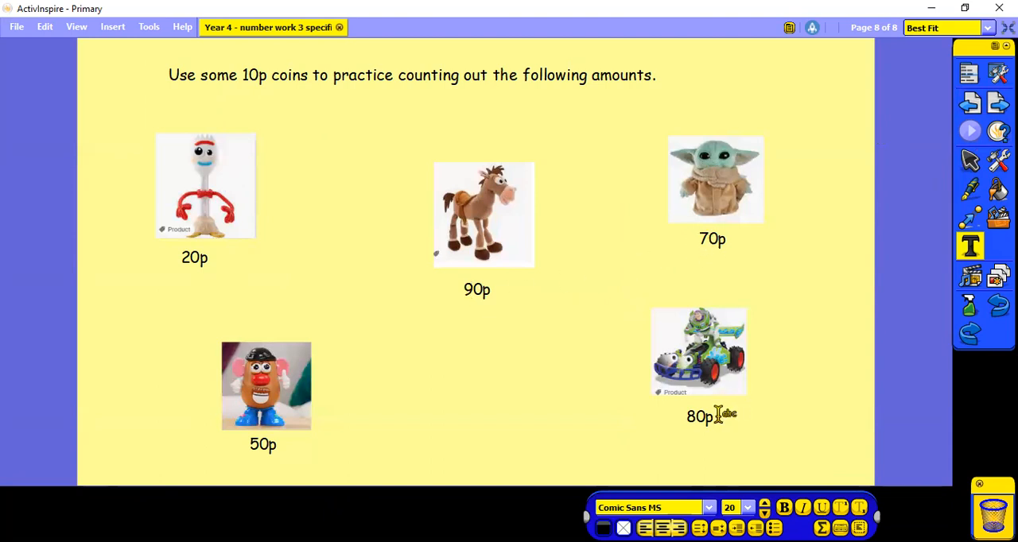
pyautogui.moveTo(672, 99)
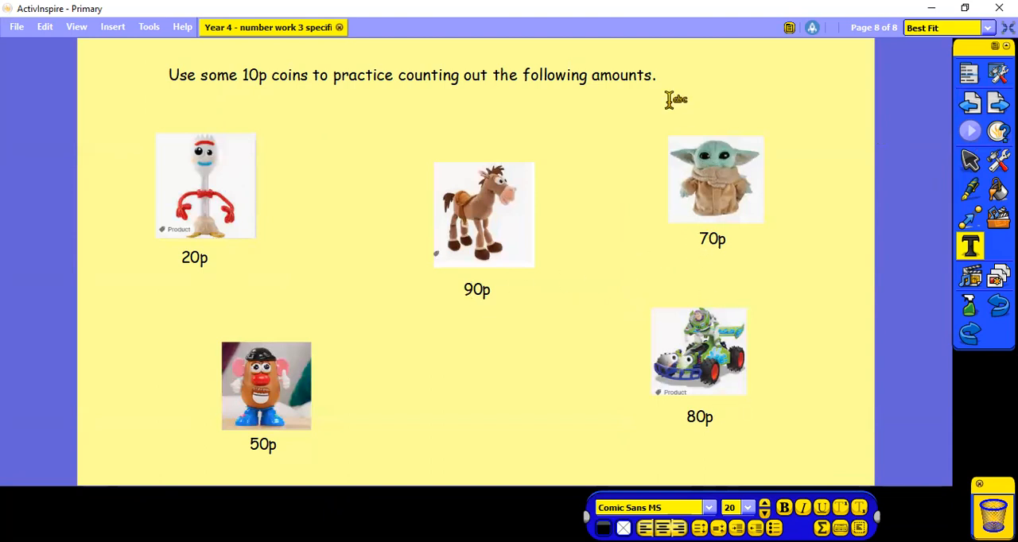